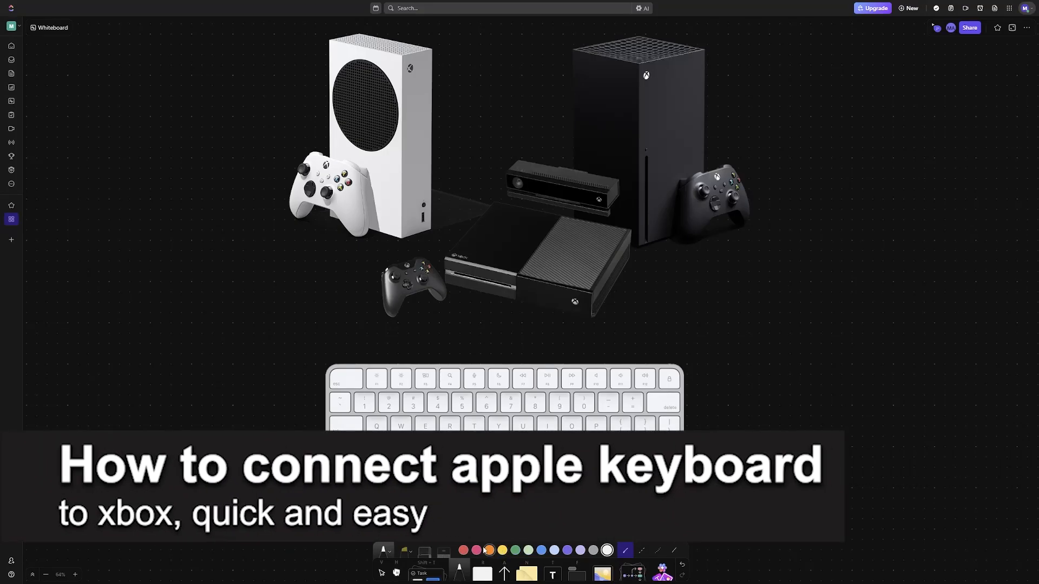
- Handwrite a pink underlined 'XBOX' label above the consoles with an arrow up from the keyboard
left_click_drag(656, 351, 659, 282)
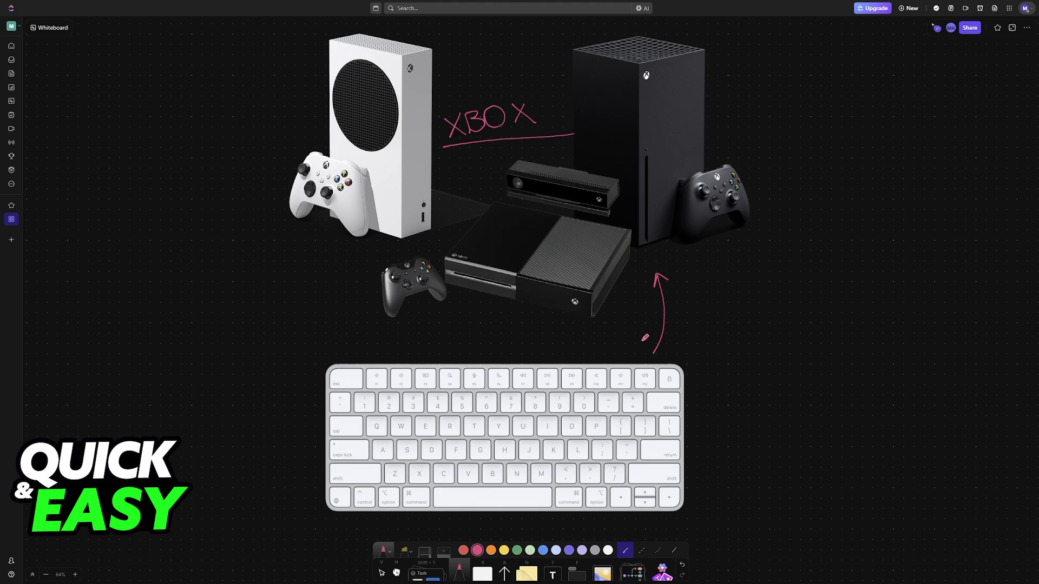
- Handwrite 'MAGIC' in pink above the keyboard image
left_click_drag(530, 355, 550, 338)
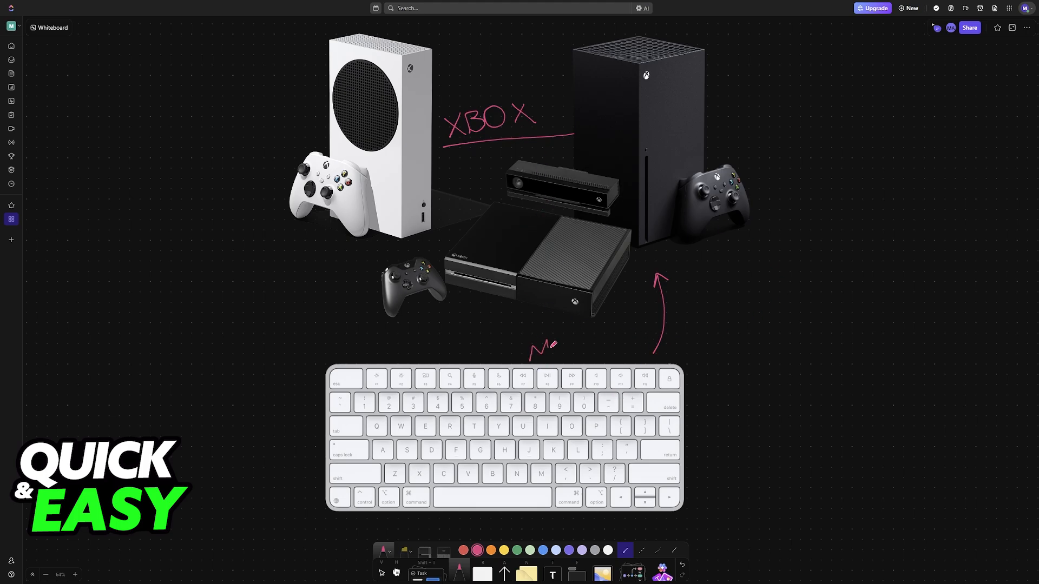
left_click_drag(533, 348, 566, 350)
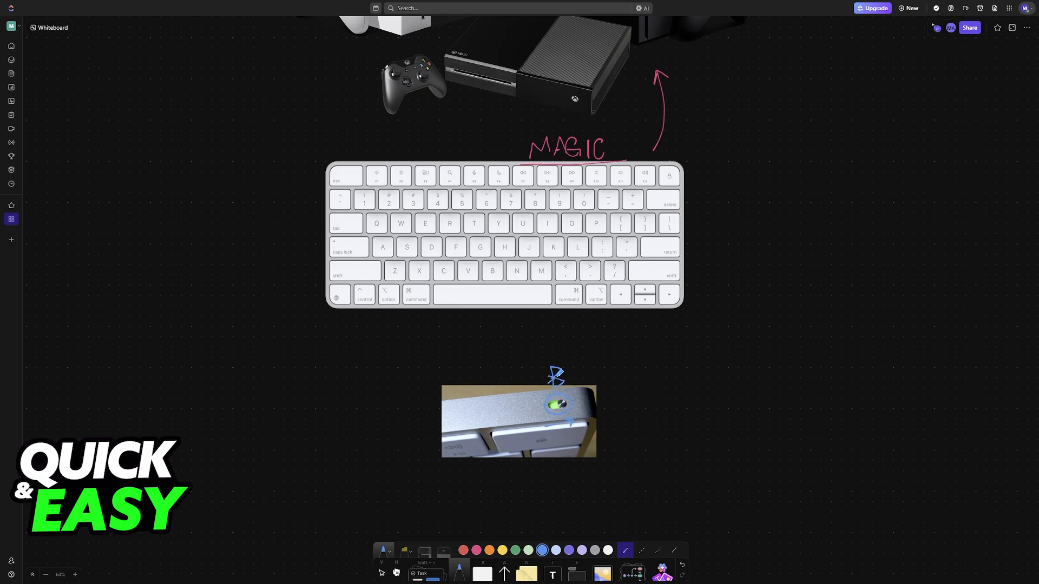
- Draw a blue loop around the Bluetooth symbol above the keyboard close-up
left_click_drag(547, 381, 577, 341)
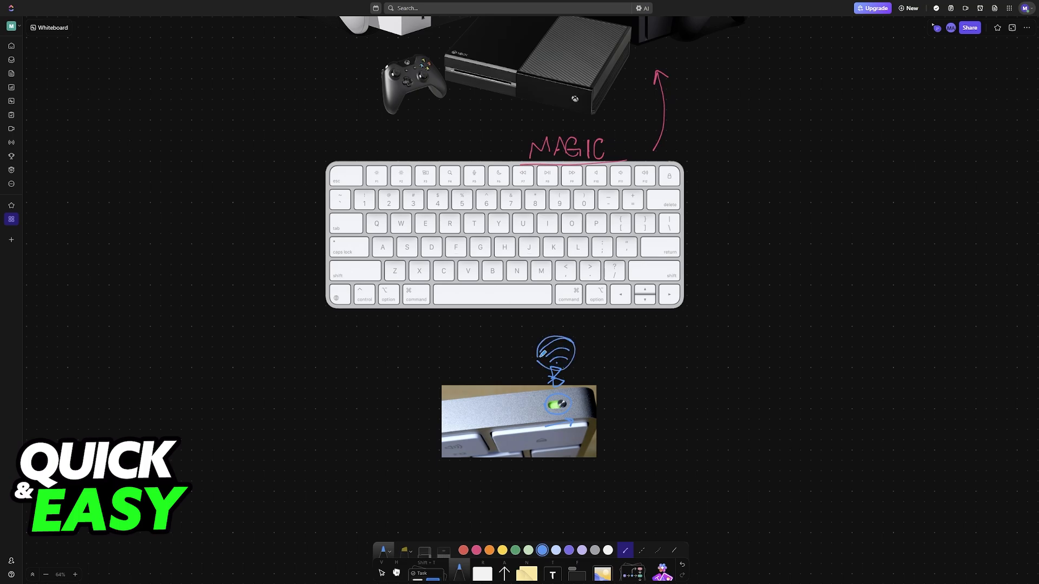
scroll("down", 3)
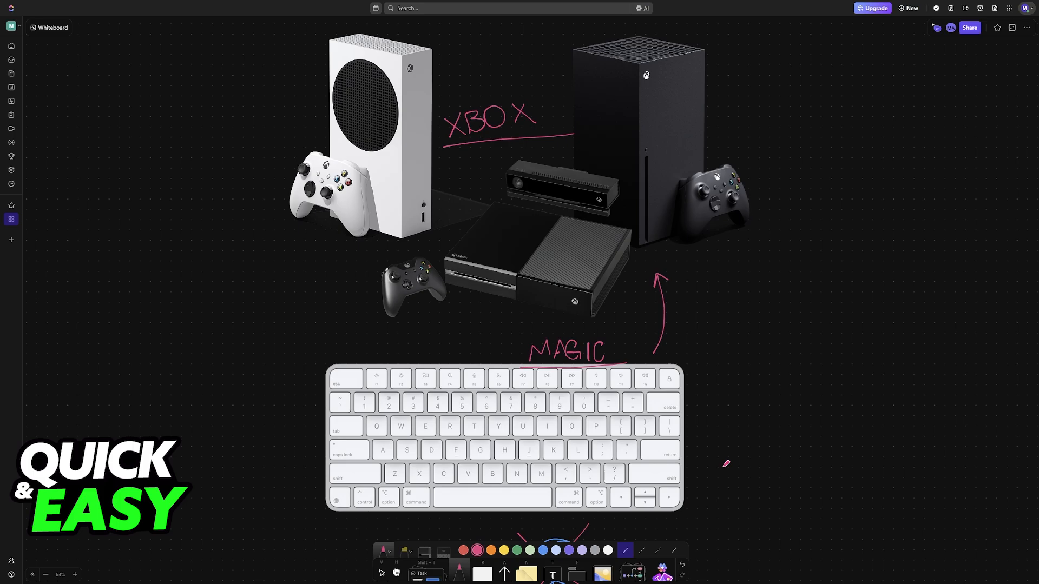
mouse_move(584, 323)
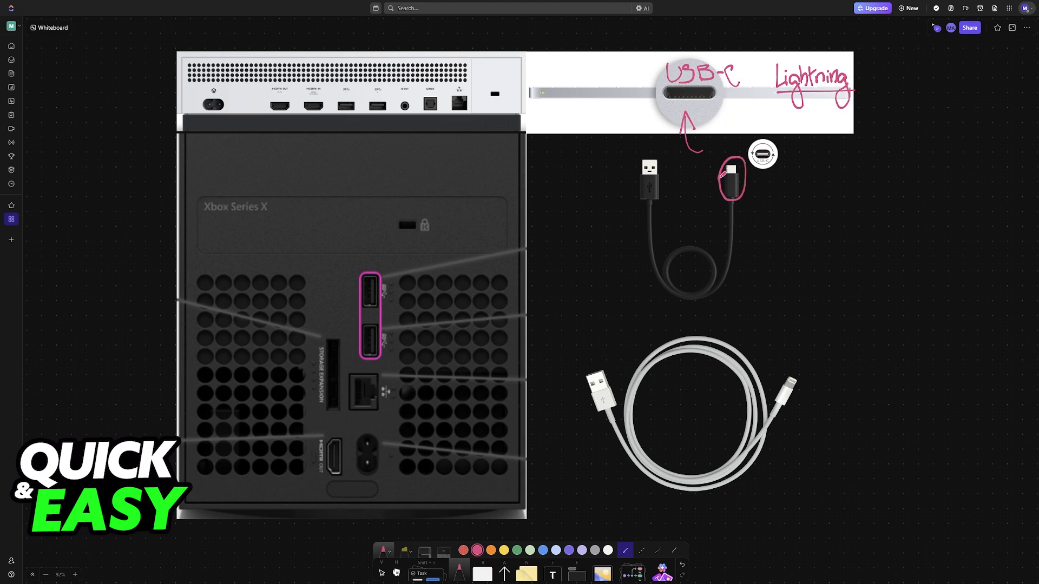
- Link the Xbox USB ports to the USB-C port in pink and circle the Lightning cable tip
left_click_drag(712, 169, 705, 136)
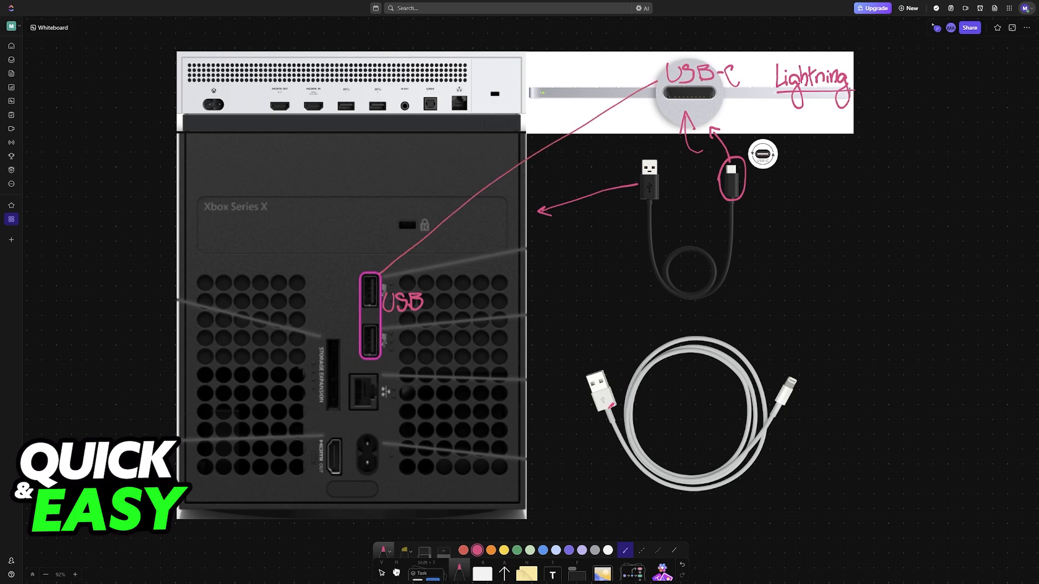
left_click_drag(769, 377, 802, 412)
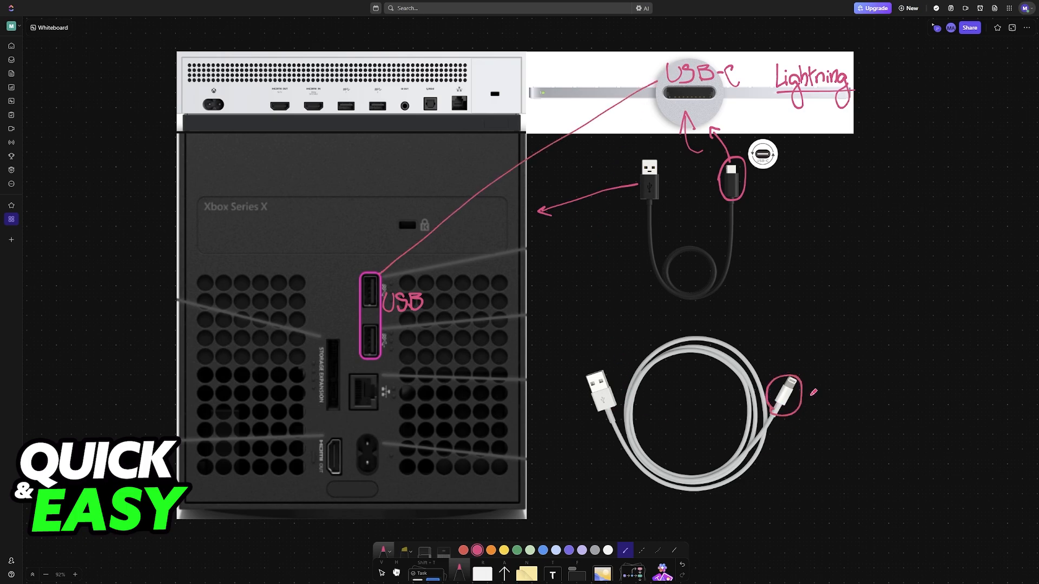